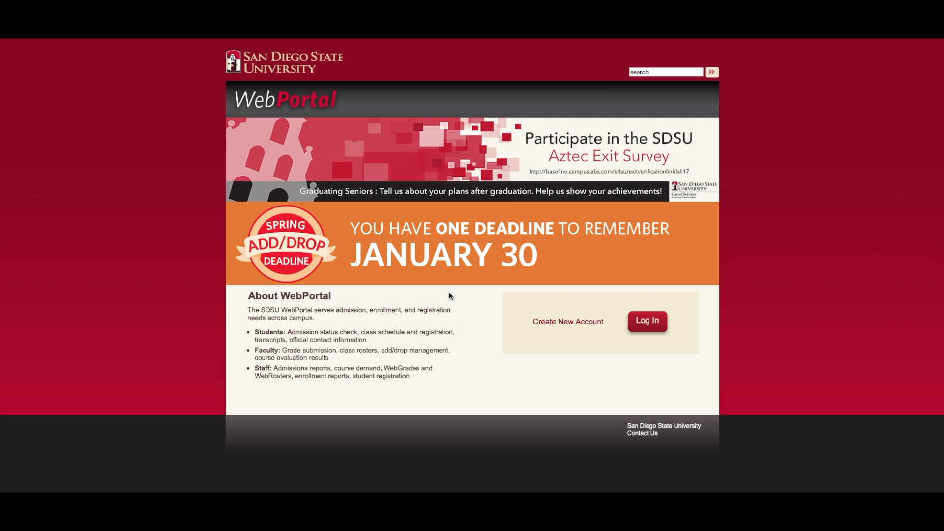
# - Go from the WebPortal home page to the Account Authentication sign-in page
pyautogui.click(647, 323)
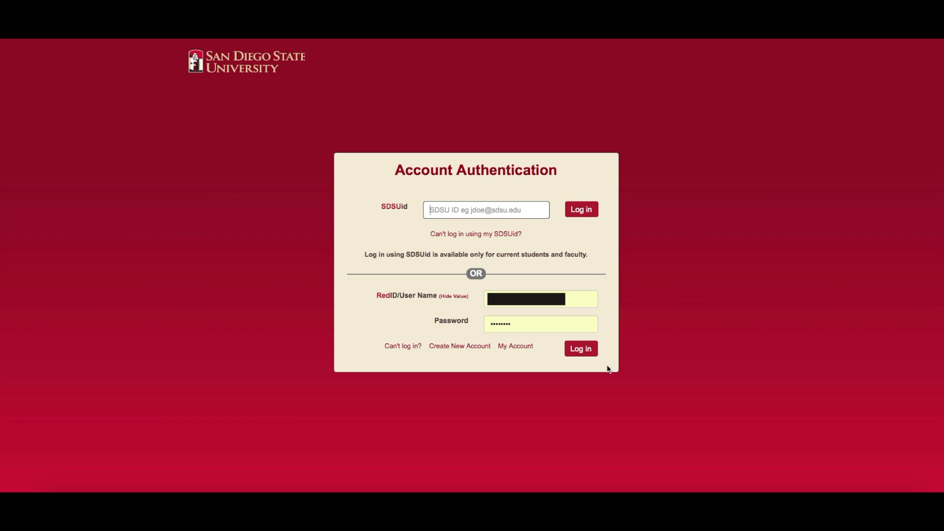
# - Sign in with RedID and password, then view the Housing Application page from the left menu
pyautogui.click(580, 348)
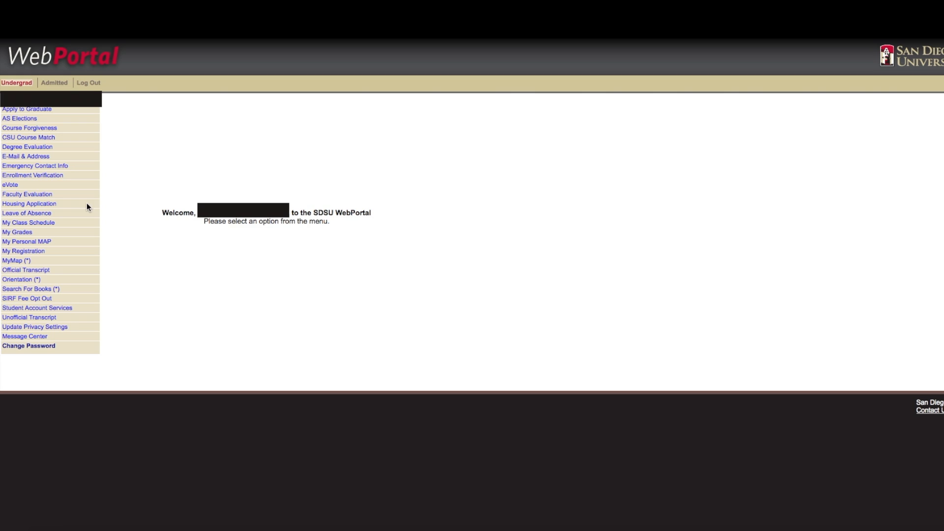
pyautogui.moveTo(91, 218)
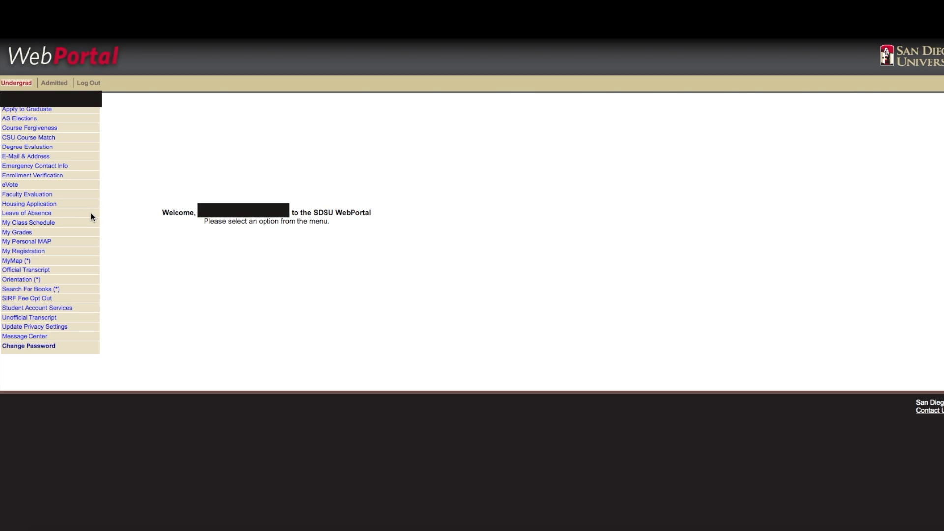
pyautogui.moveTo(56, 205)
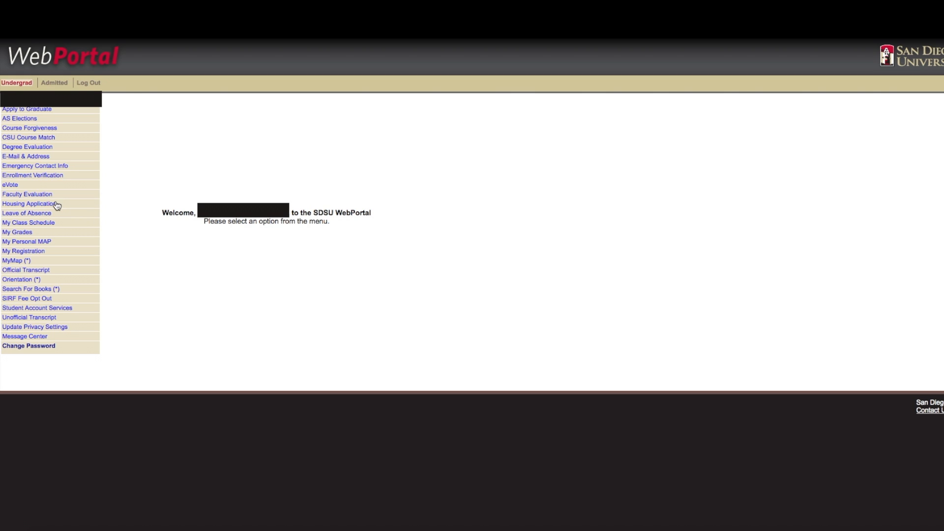
pyautogui.moveTo(29, 204)
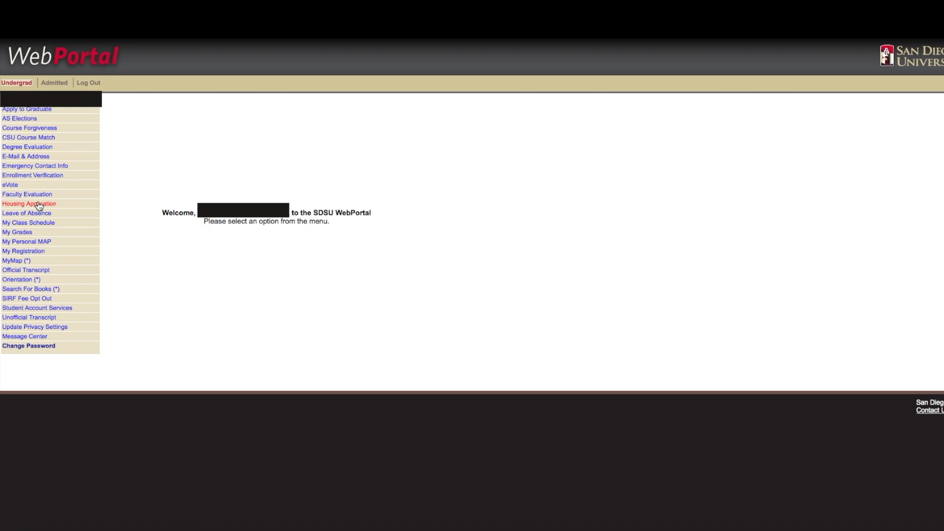
pyautogui.click(29, 203)
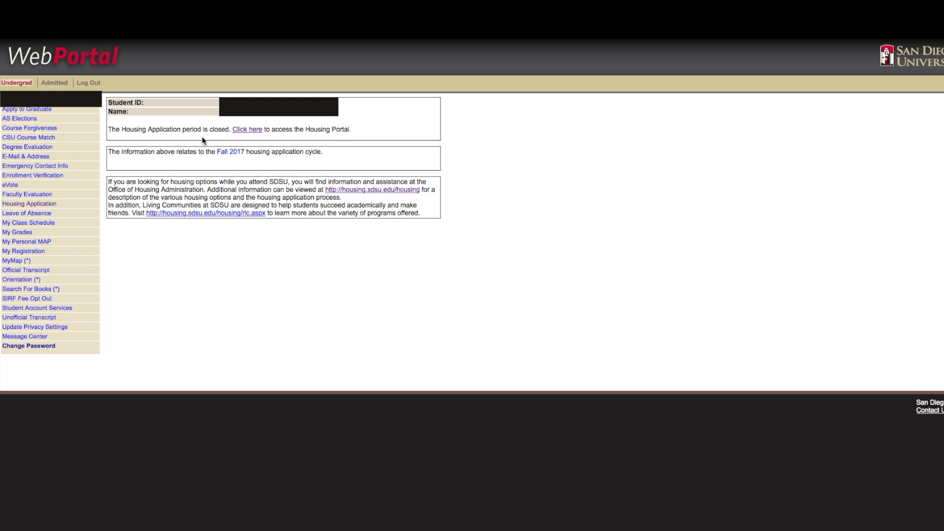
pyautogui.moveTo(247, 134)
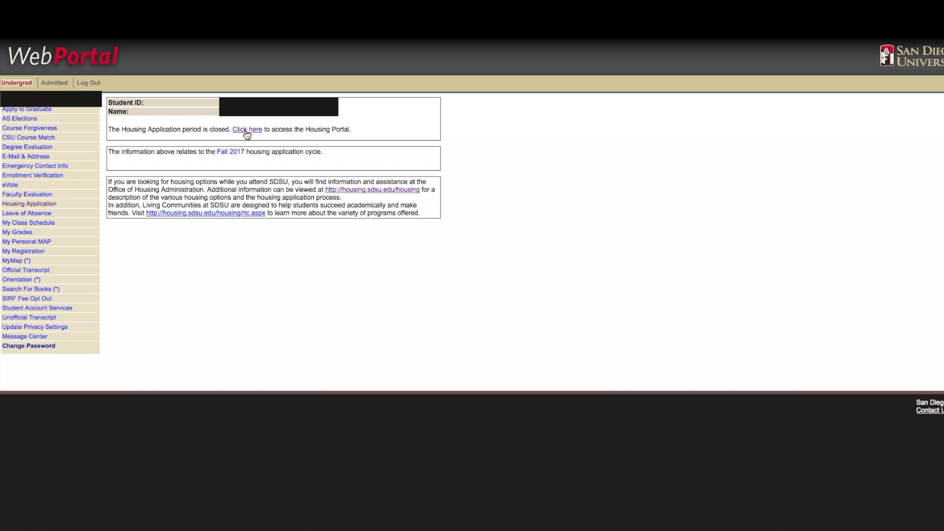
# - Reach the Housing Portal via the university login page and sign in with SDSUid and password
pyautogui.click(247, 130)
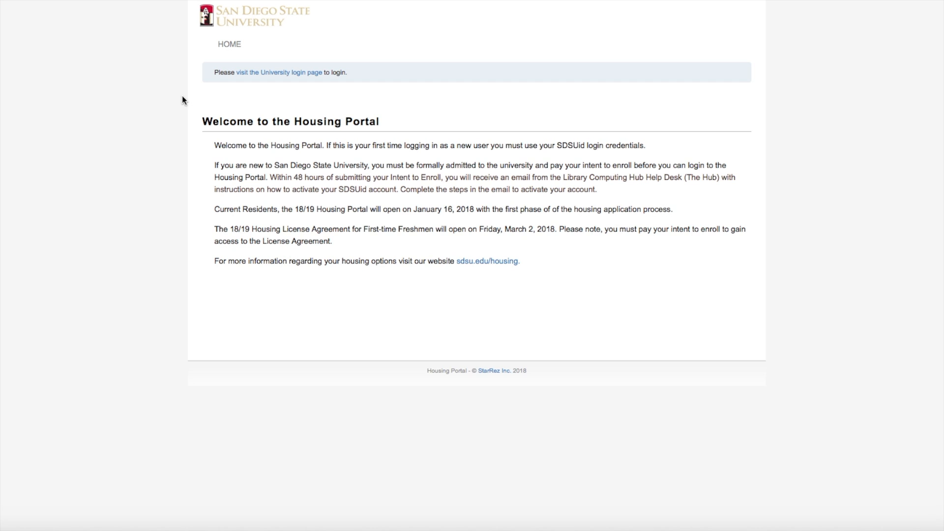
pyautogui.moveTo(278, 72)
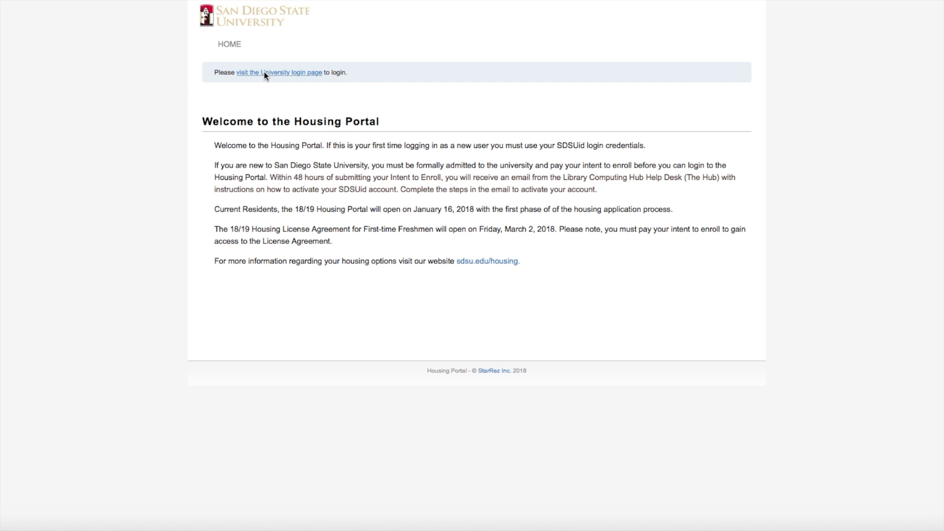
pyautogui.click(278, 72)
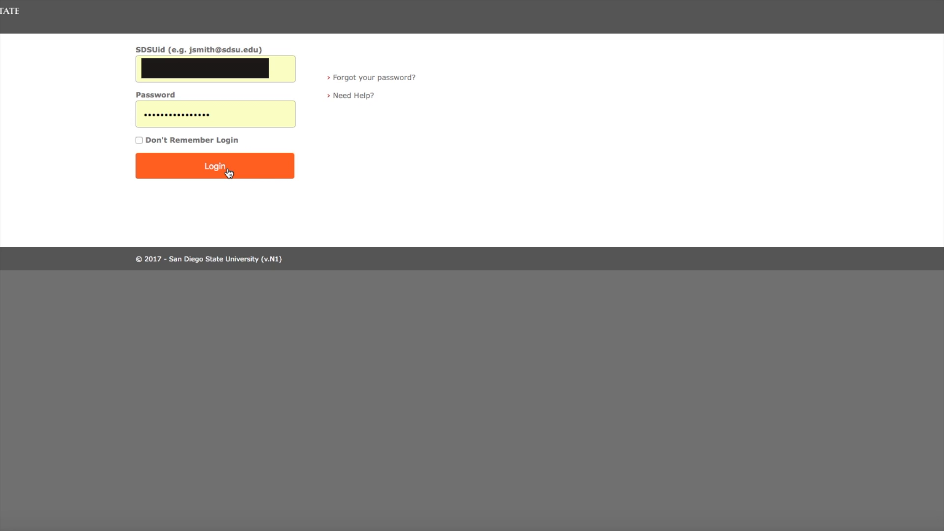
pyautogui.click(215, 165)
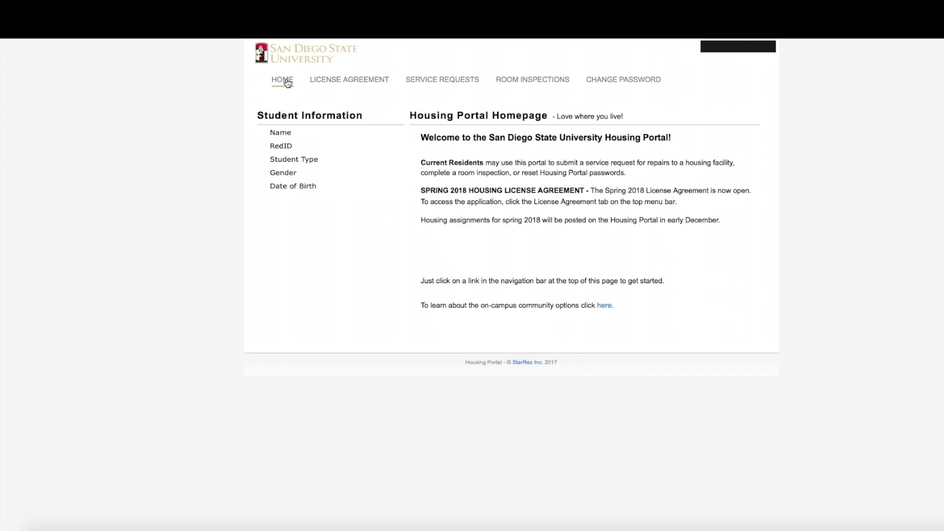
pyautogui.moveTo(533, 79)
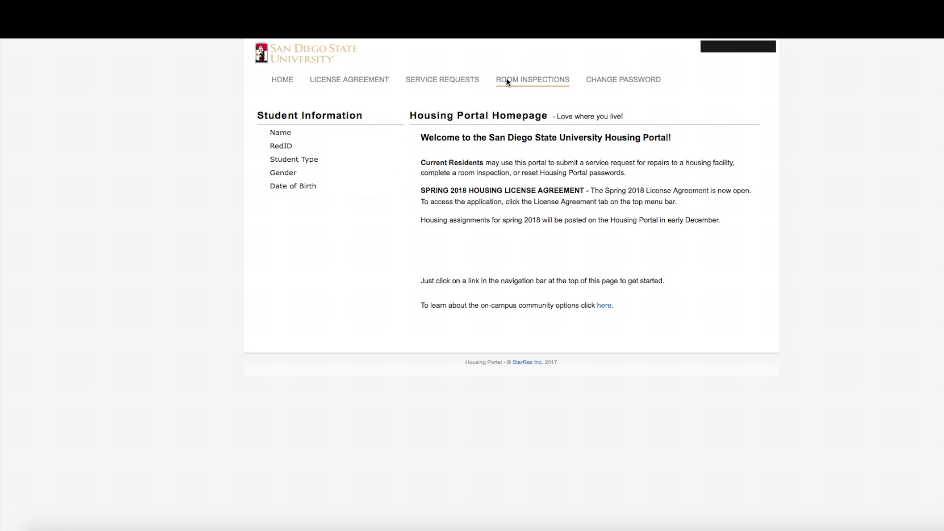
# - Review the HSI-November 2017 shared inspection and scroll through its inventory items and comments
pyautogui.click(532, 79)
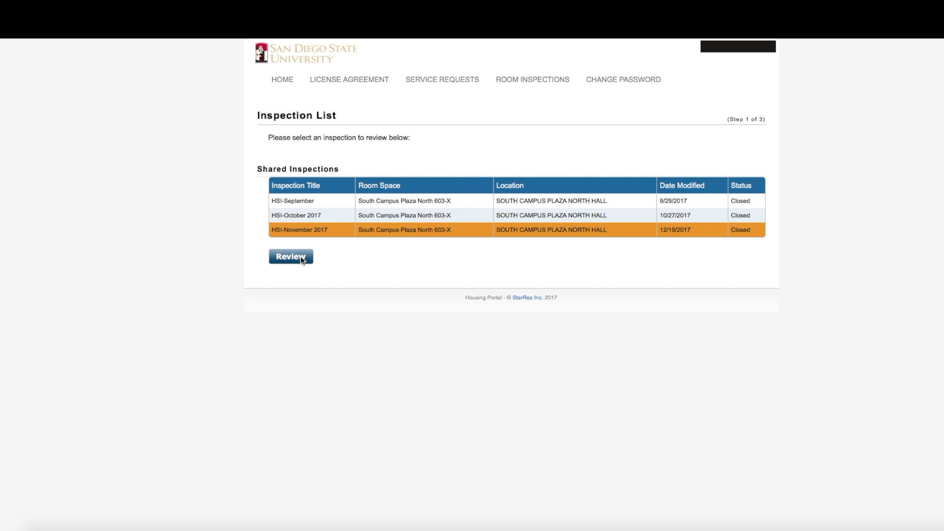
pyautogui.click(291, 257)
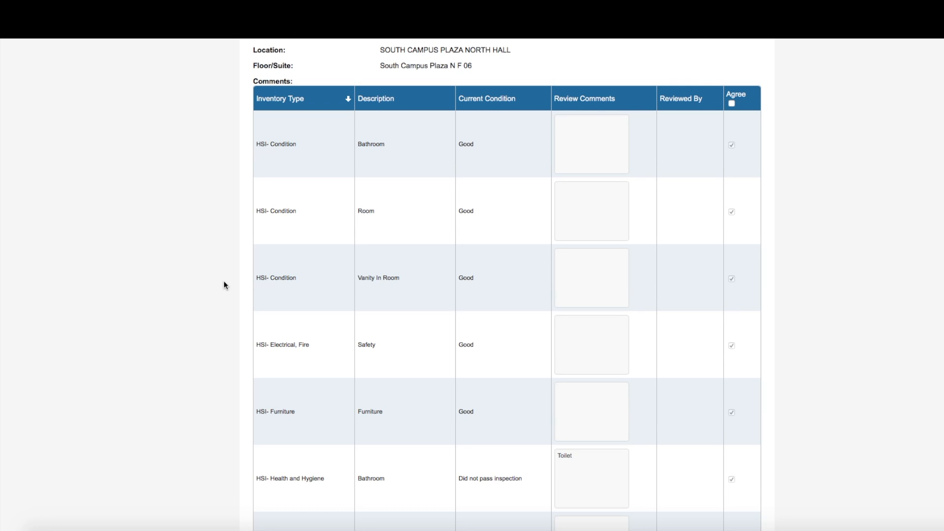
pyautogui.scroll(-3)
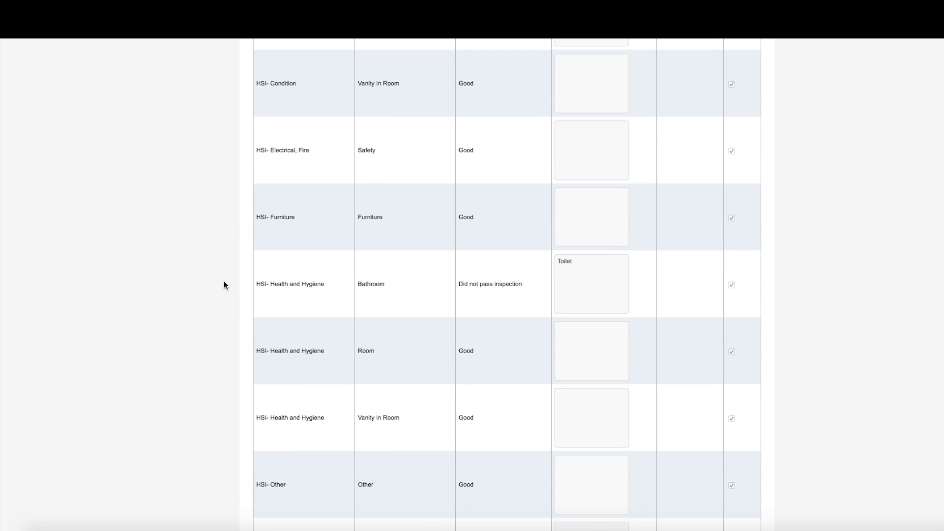